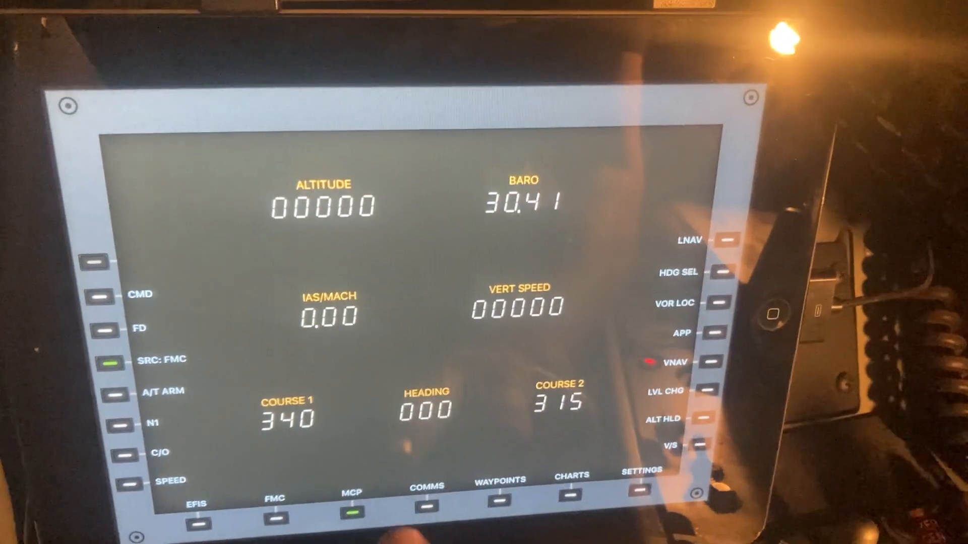
Step: View the COMMS radio stack, then the waypoints list of nearby airports with Nellis AFB frequencies
{"action": "left_click", "coordinate": [422, 503]}
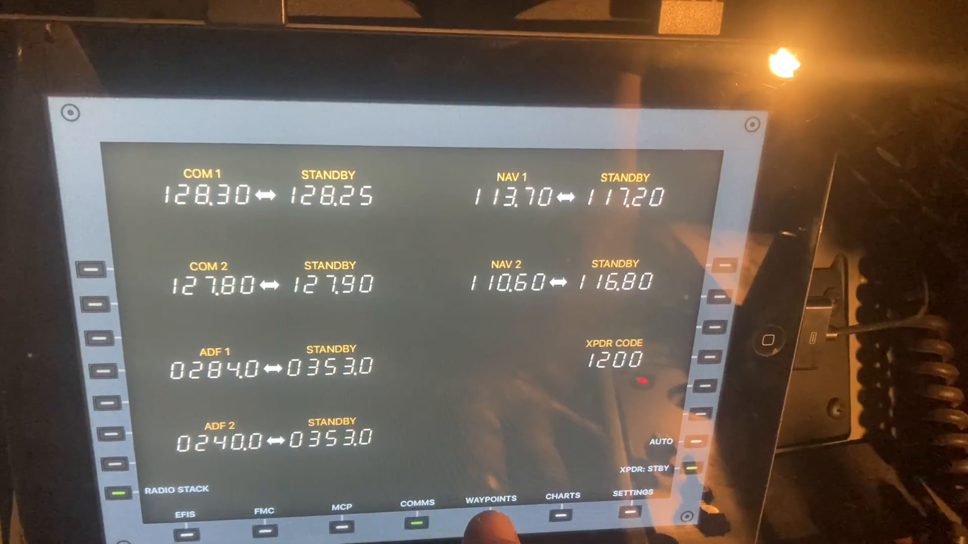
{"action": "left_click", "coordinate": [492, 501]}
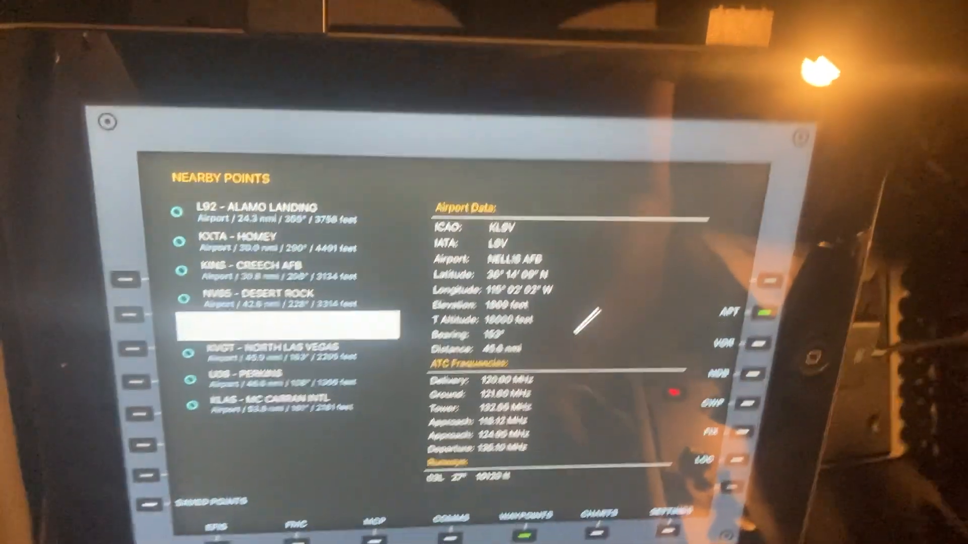